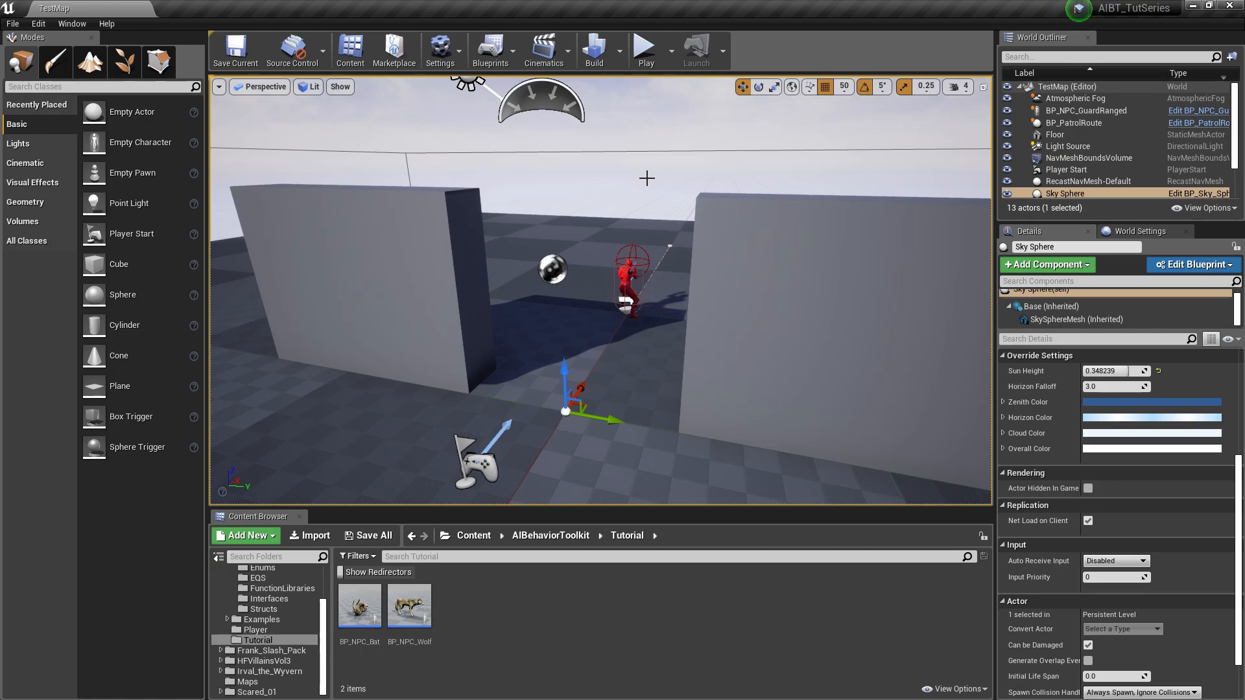
{"action": "mouse_move", "coordinate": [509, 392]}
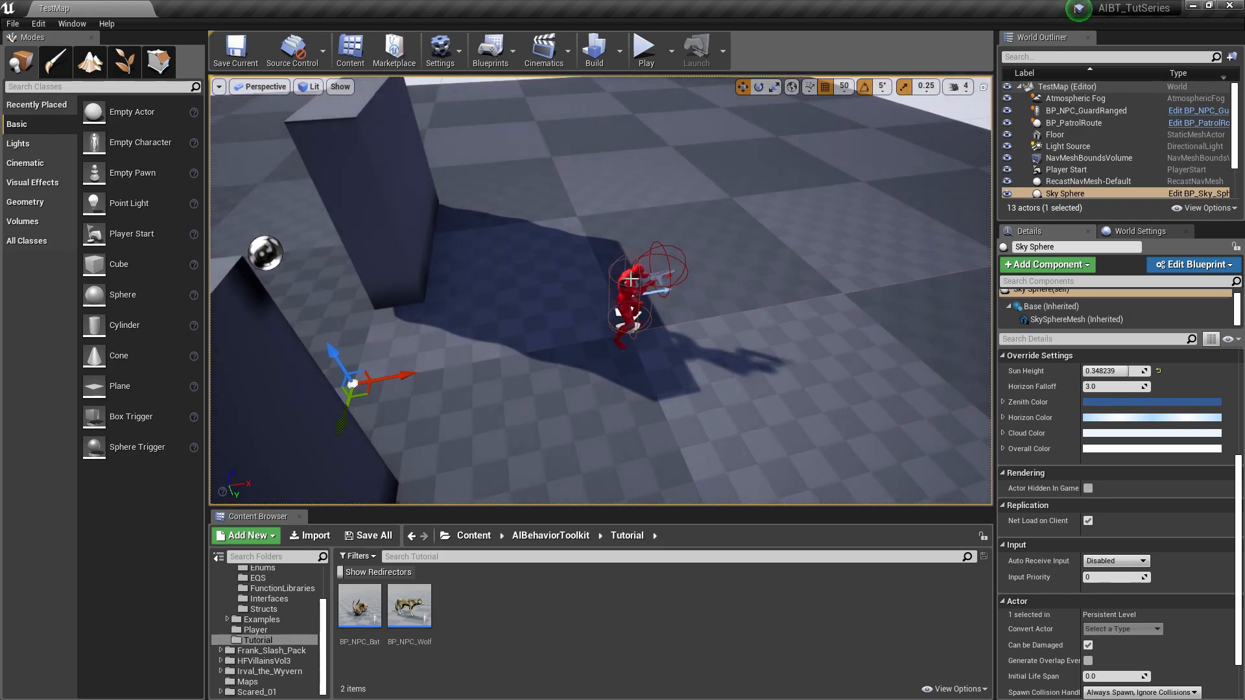
Select the patrol route actor and run a quick play test of the level
{"action": "left_click", "coordinate": [1087, 111]}
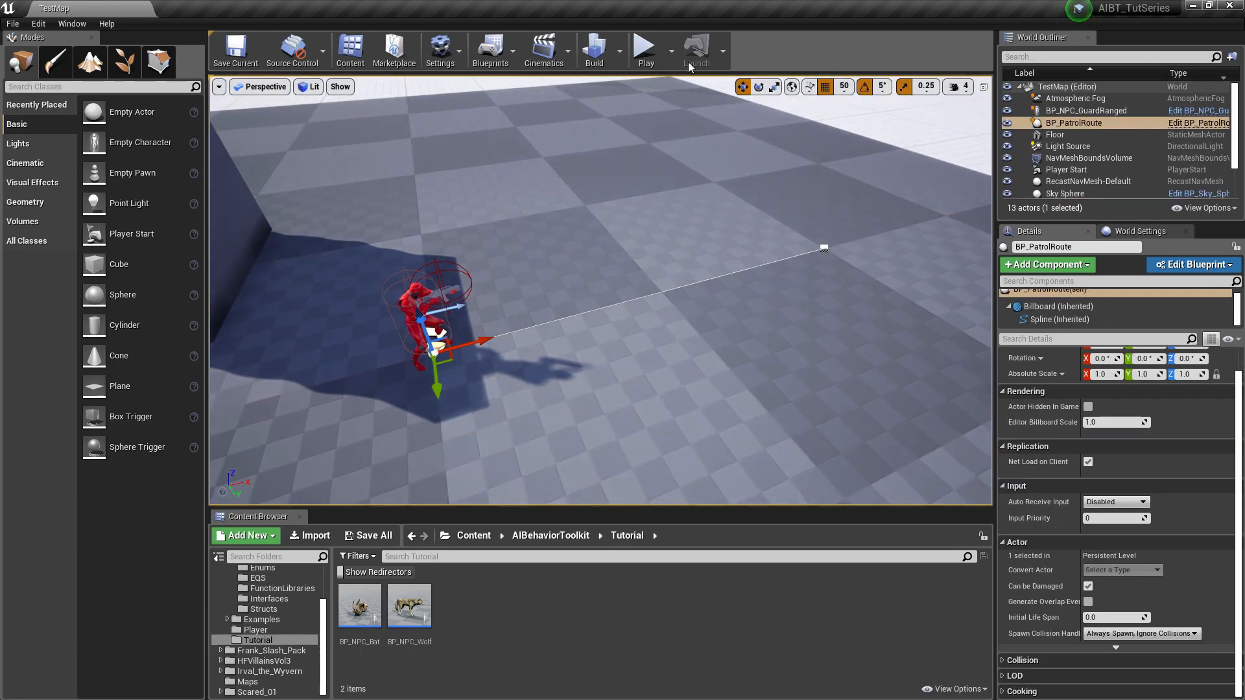
{"action": "left_click", "coordinate": [644, 46]}
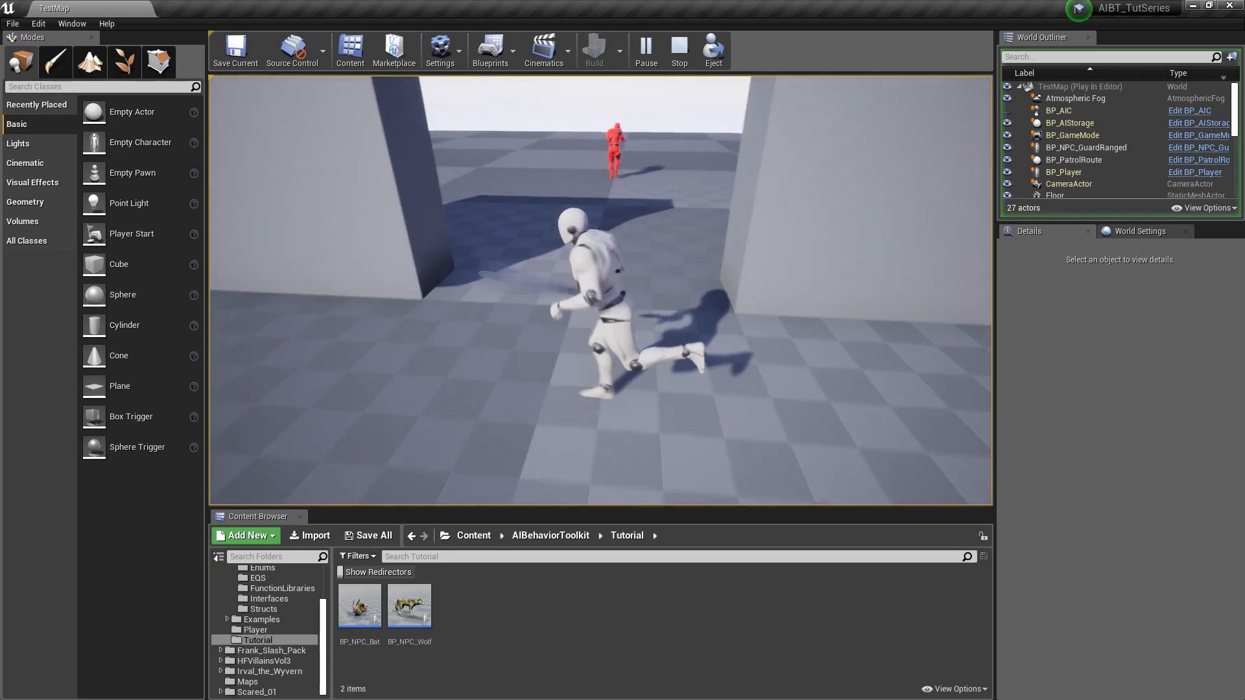
{"action": "left_click", "coordinate": [679, 48]}
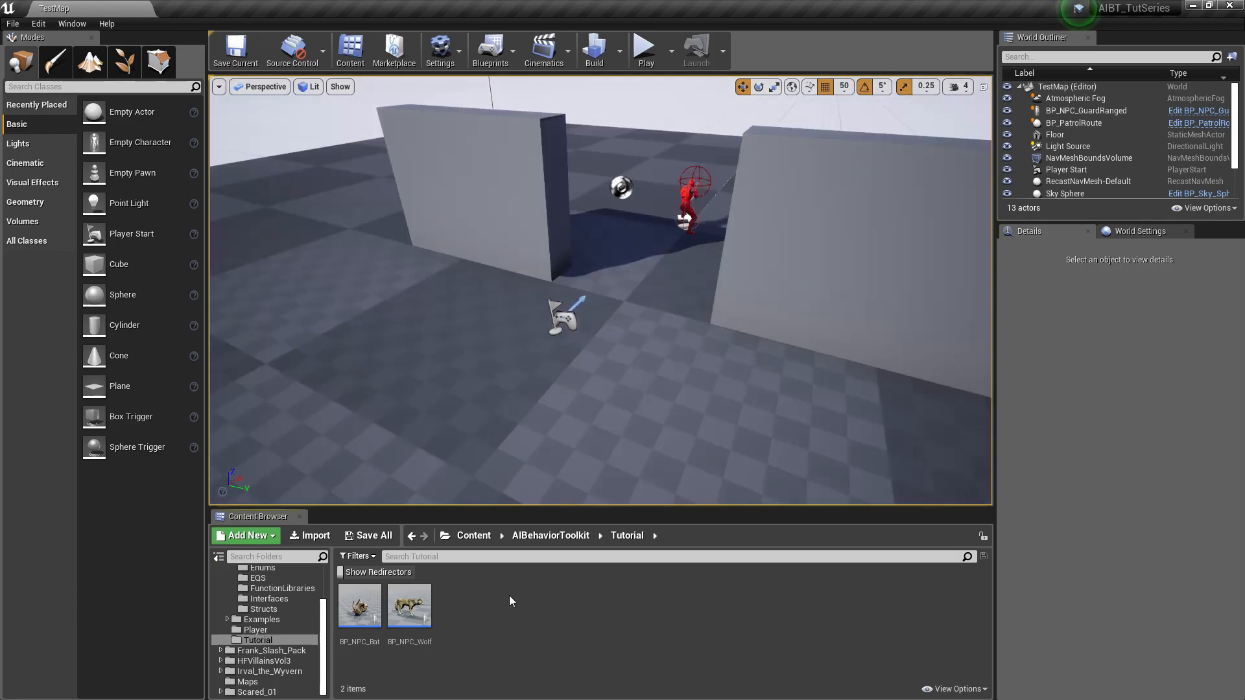
Create a Trigger Box blueprint class in the Tutorial folder named BP_TriggerBox
{"action": "left_click", "coordinate": [247, 535]}
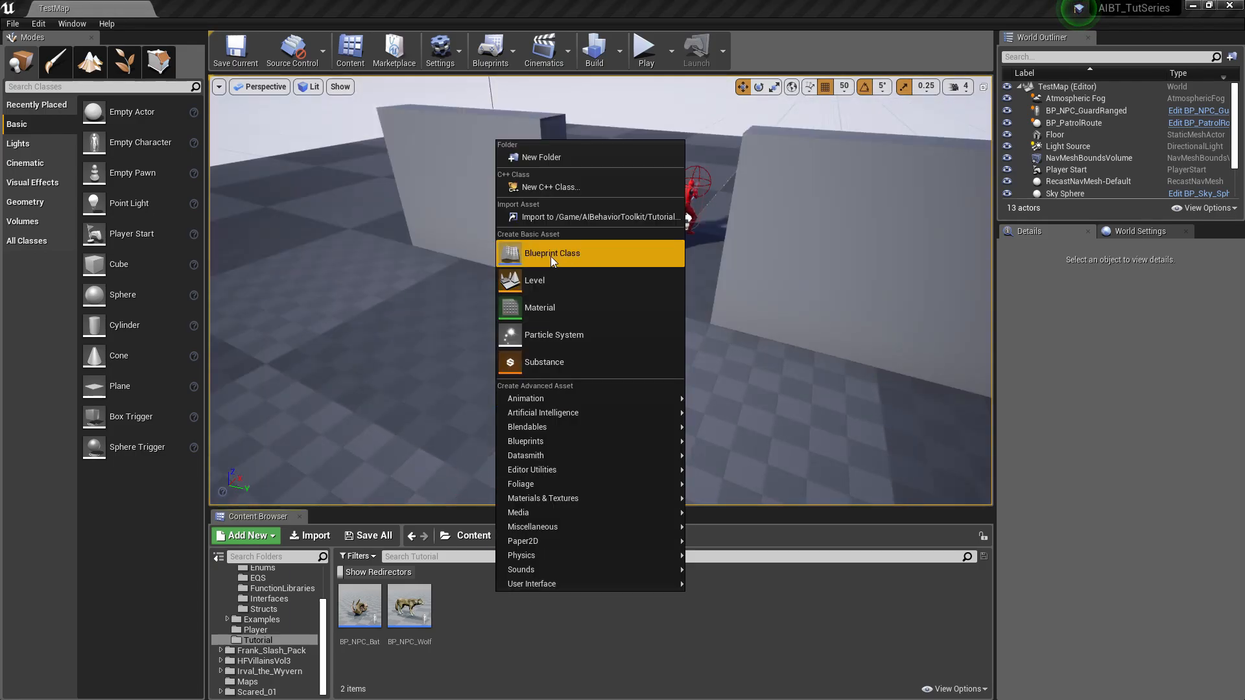
{"action": "left_click", "coordinate": [552, 252]}
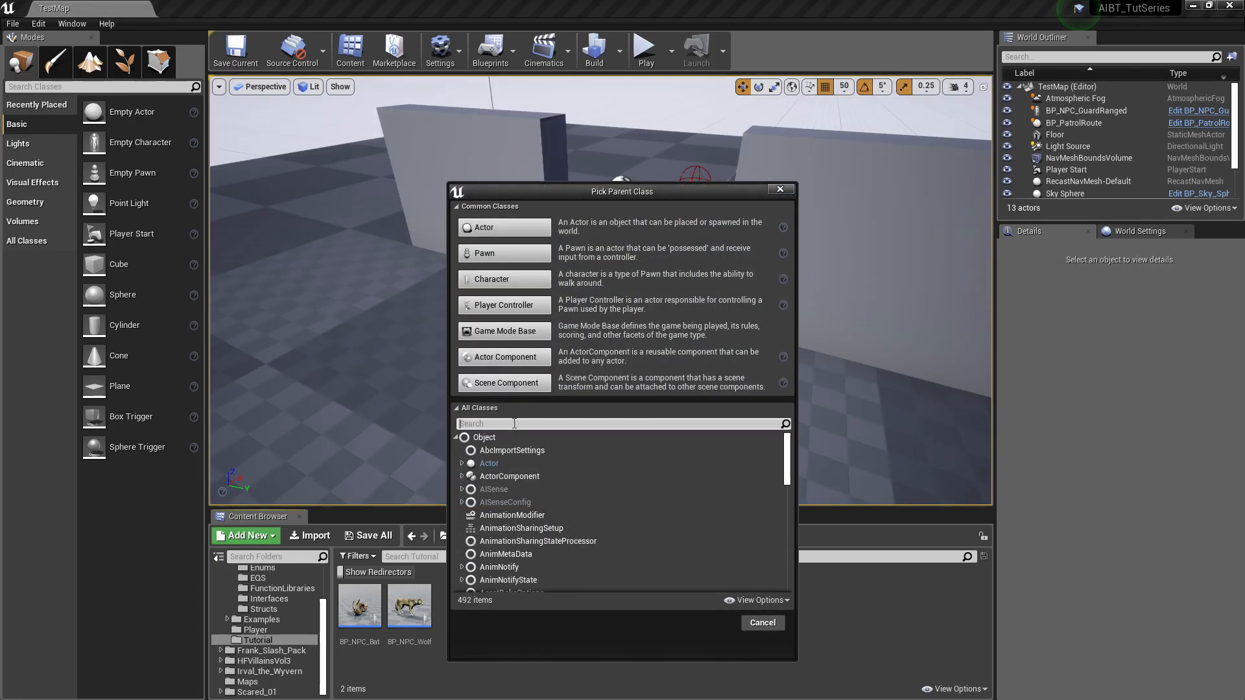
{"action": "type", "text": "trigg"}
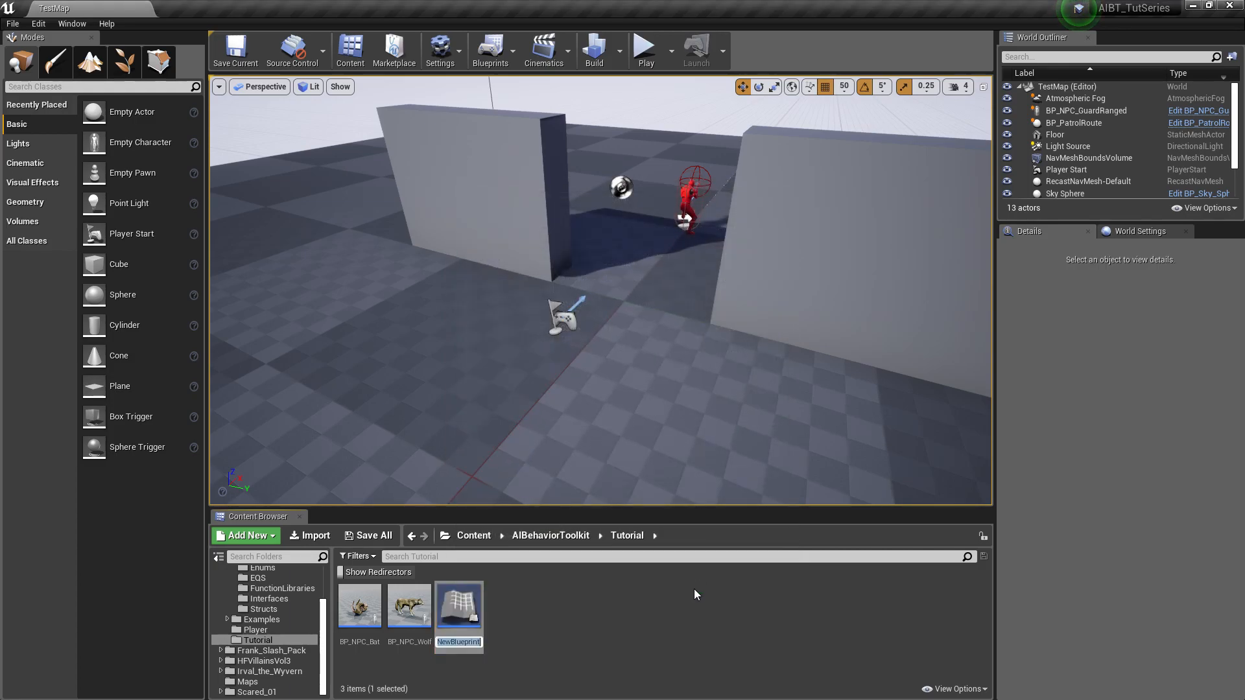
{"action": "type", "text": "BP_Trigo"}
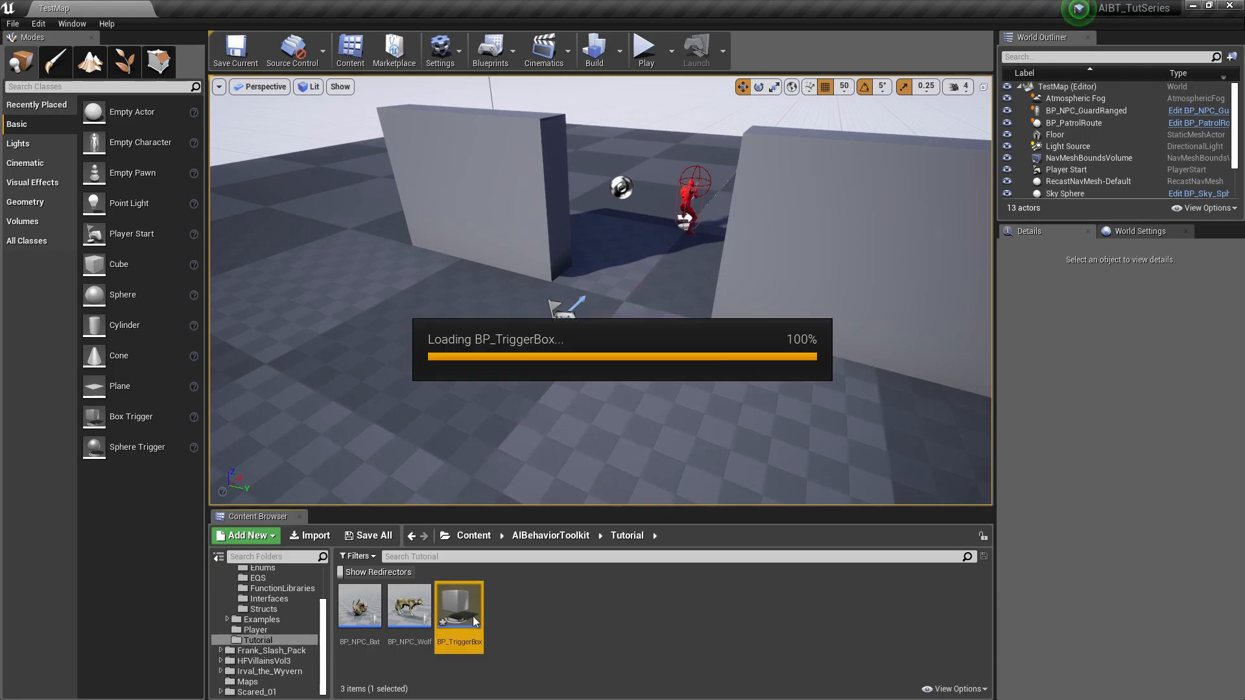
In BP_TriggerBox's Event Graph, add variable NPC_Reference typed as BP NPC Base
{"action": "double_click", "coordinate": [458, 611]}
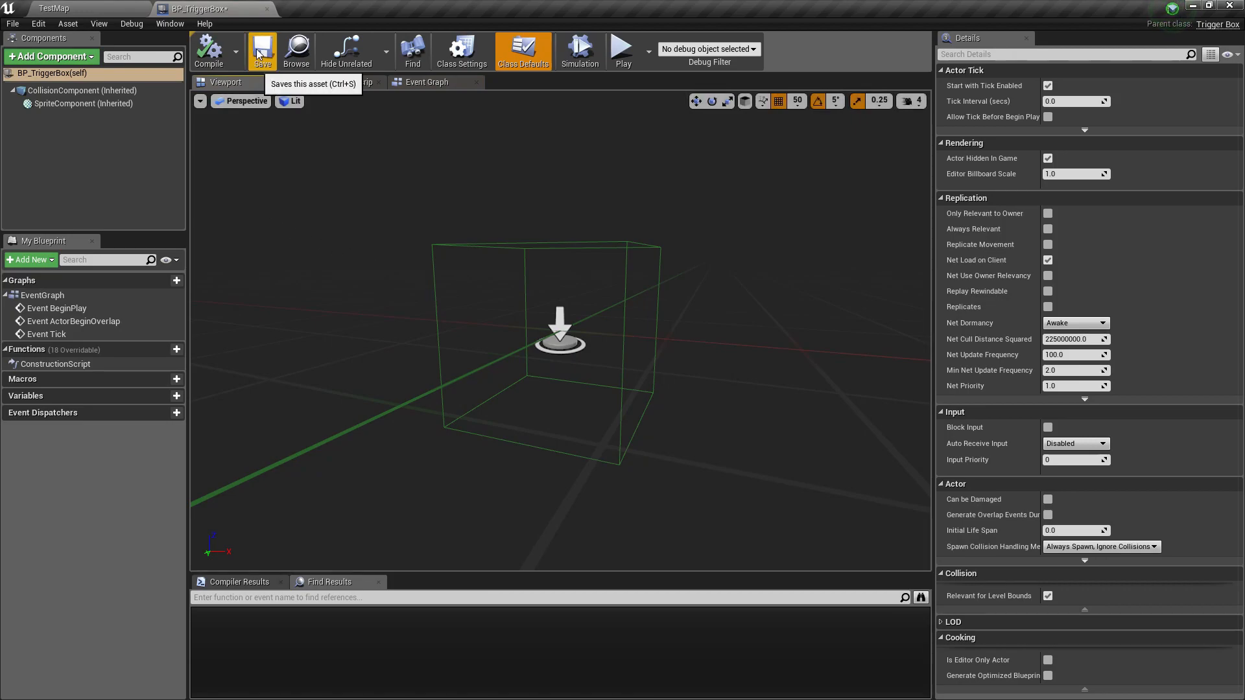
{"action": "left_click", "coordinate": [428, 82]}
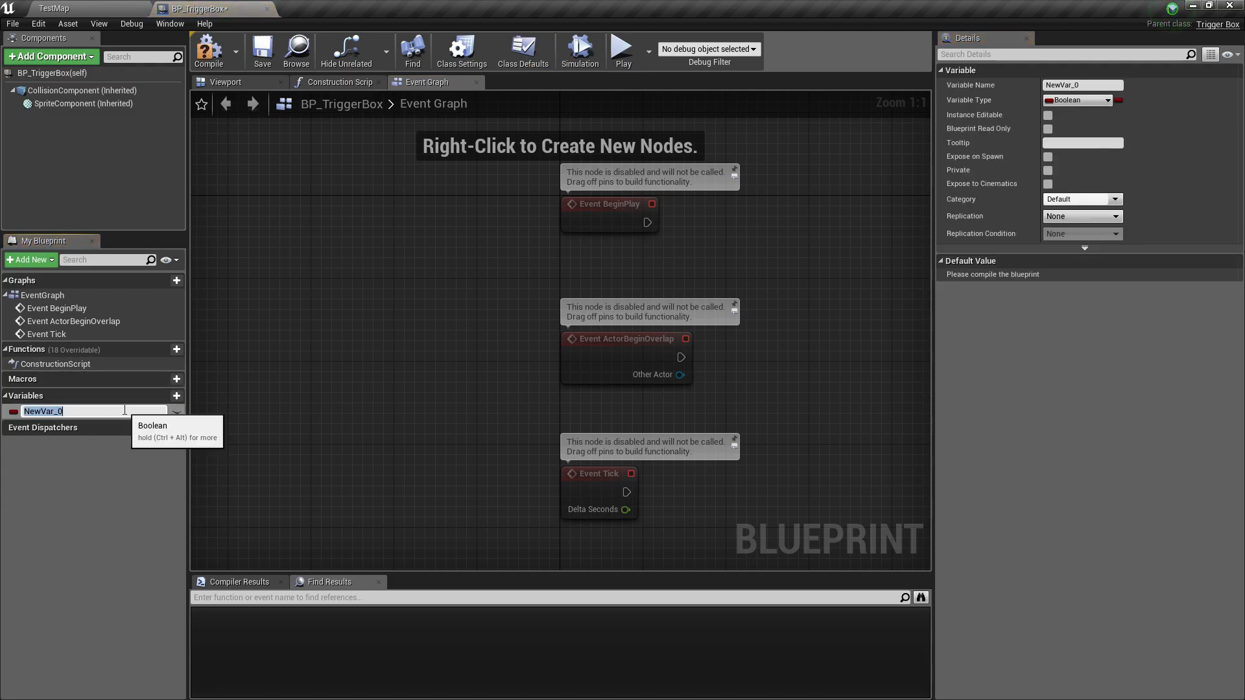
{"action": "type", "text": "NPC_Reference"}
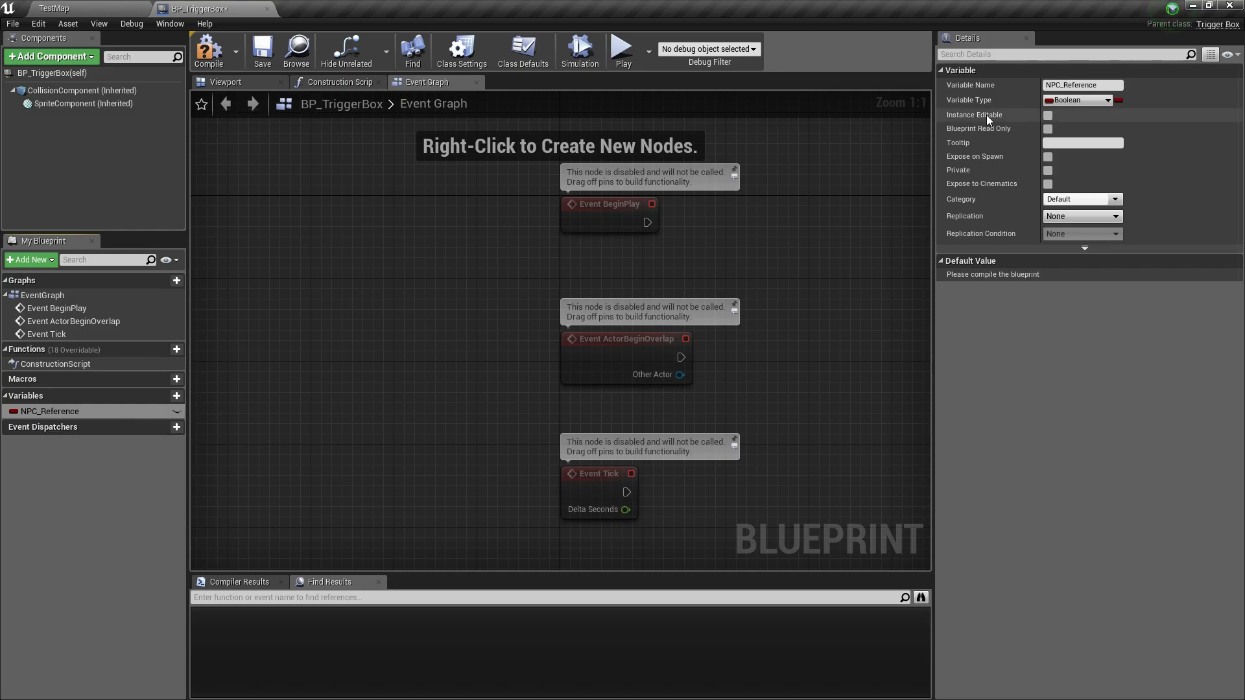
{"action": "left_click", "coordinate": [1080, 99]}
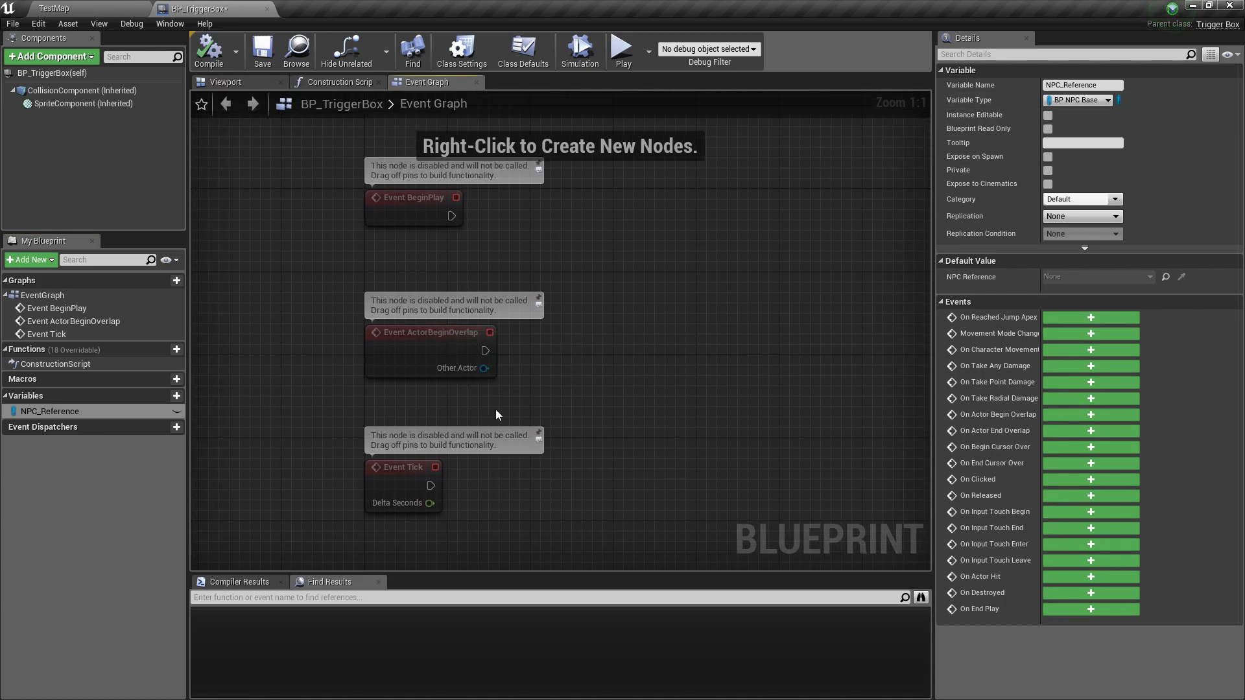
Compare the overlap's Other Actor against Get Player Character with an == node
{"action": "left_click_drag", "start_coordinate": [485, 367], "coordinate": [556, 374]}
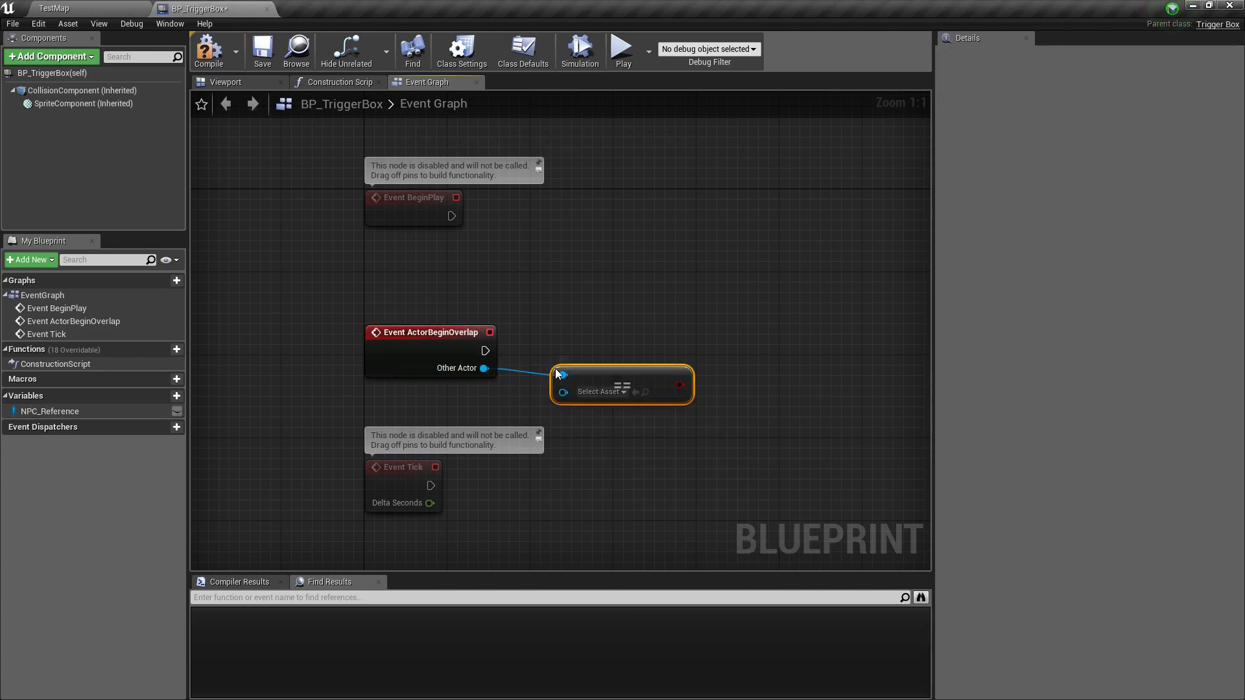
{"action": "left_click_drag", "start_coordinate": [621, 385], "coordinate": [683, 385]}
{"action": "type", "text": "get playe"}
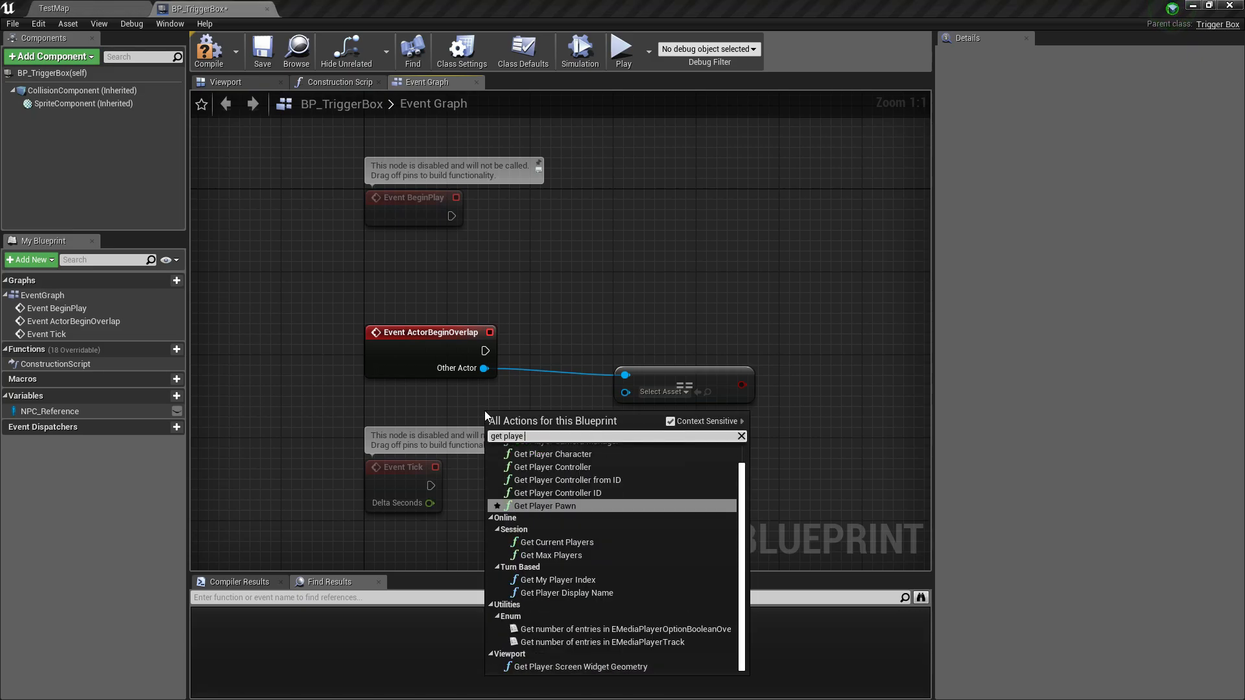
{"action": "left_click", "coordinate": [552, 453]}
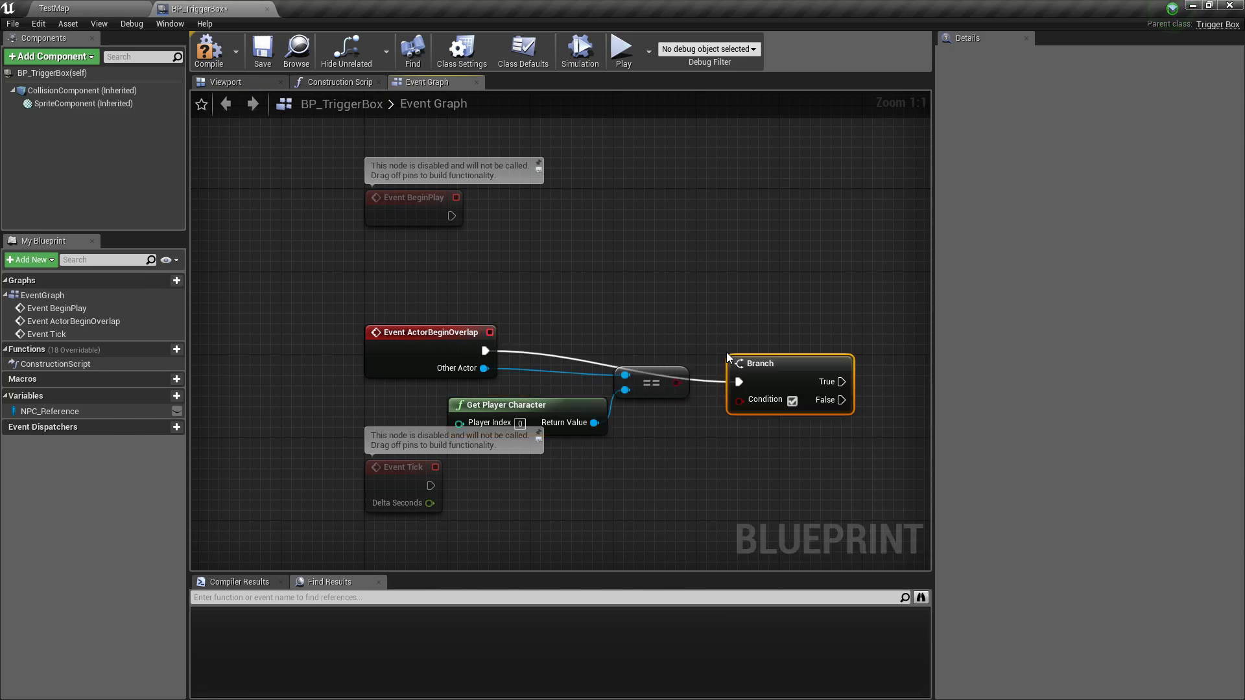
{"action": "left_click_drag", "start_coordinate": [760, 364], "coordinate": [728, 332]}
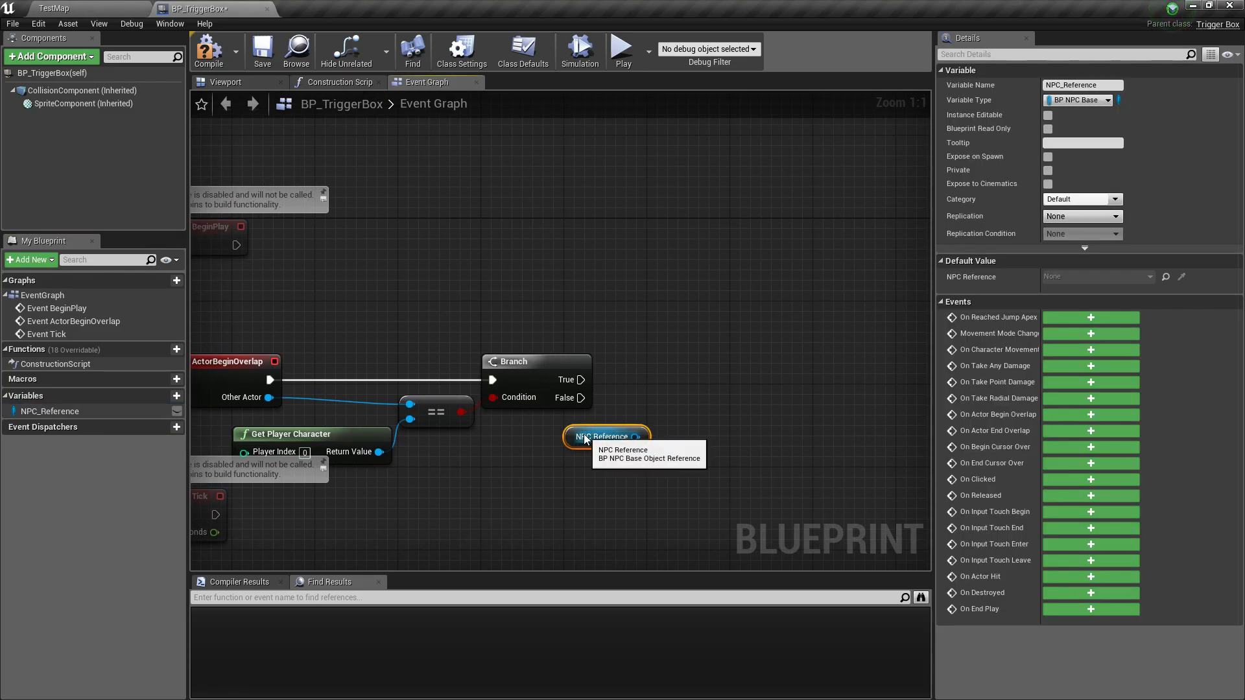
Call Change Behavior on the NPC reference with New Behavior Type set to Patrol
{"action": "left_click_drag", "start_coordinate": [636, 436], "coordinate": [663, 389]}
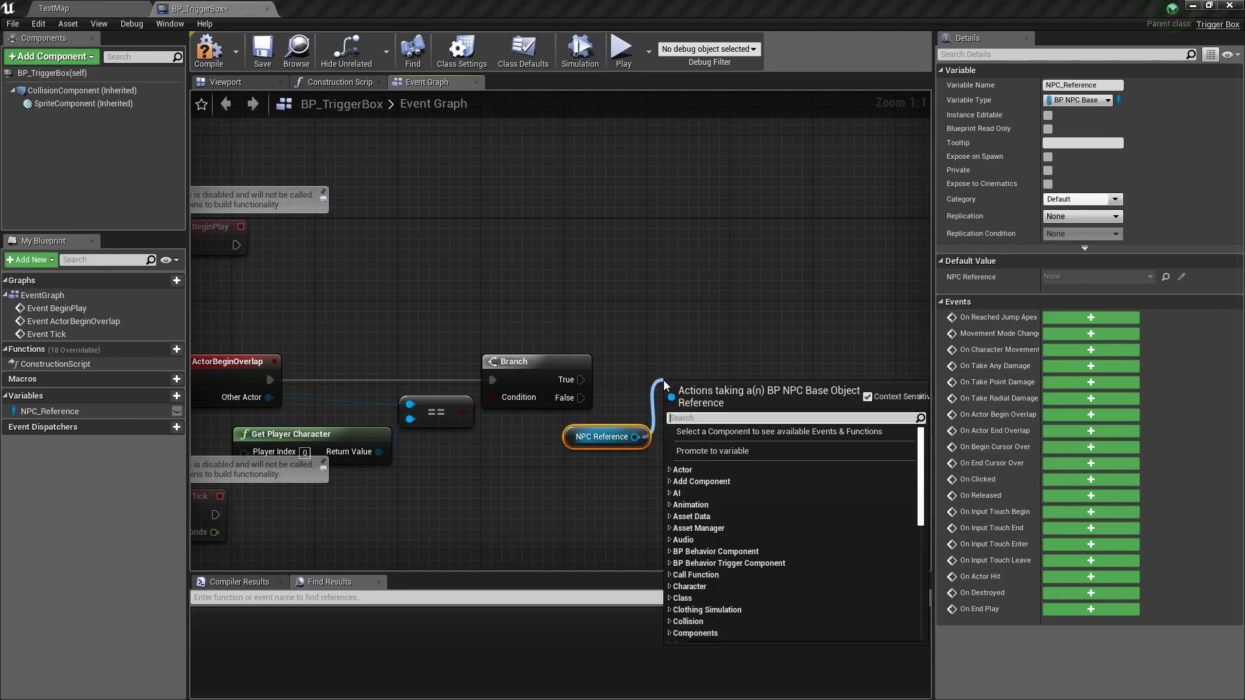
{"action": "type", "text": "ca"}
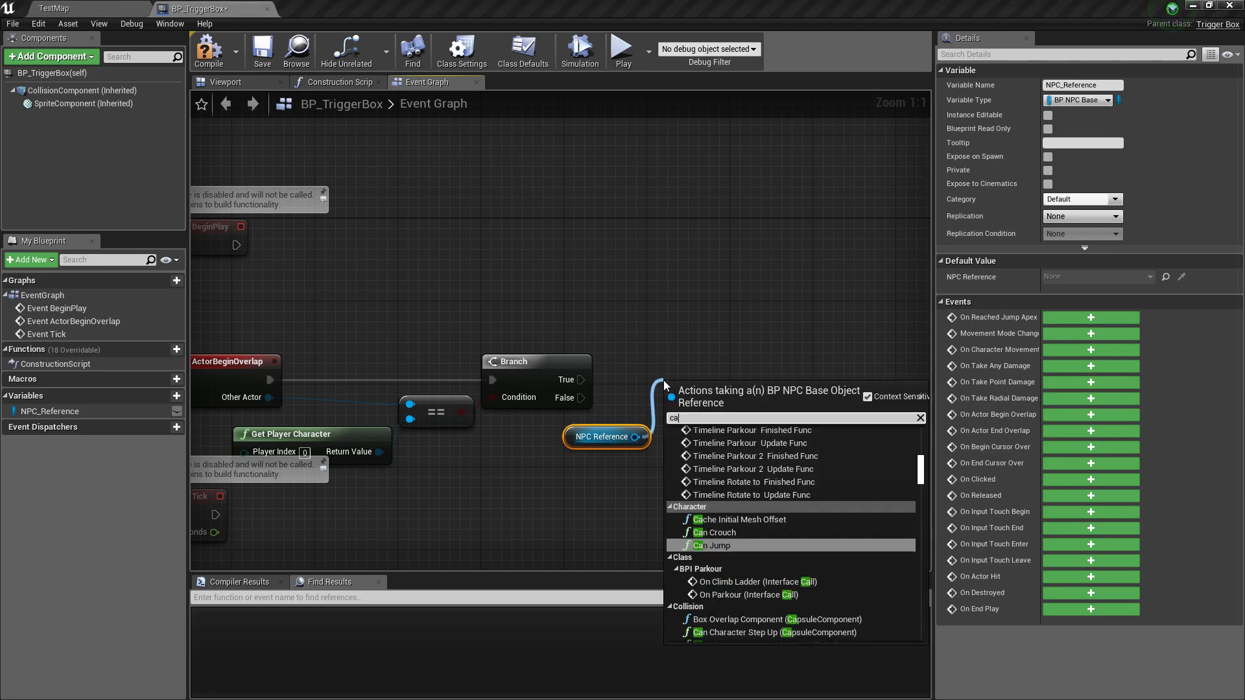
{"action": "type", "text": "change"}
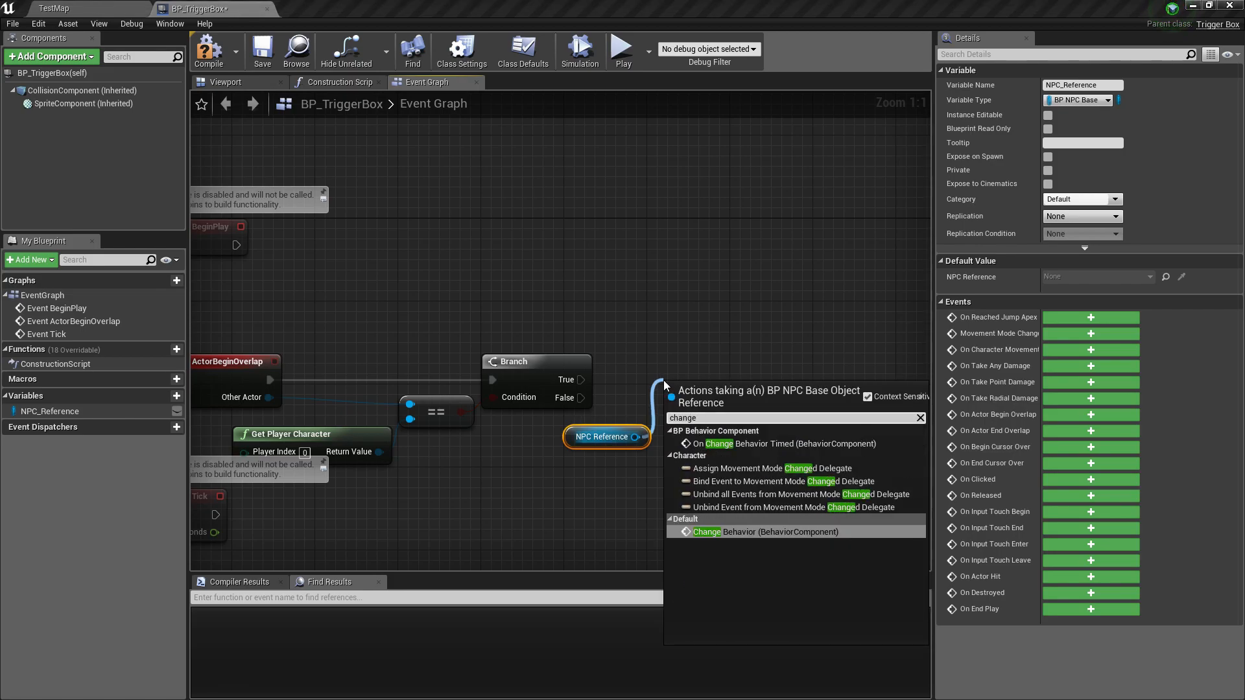
{"action": "left_click", "coordinate": [737, 531]}
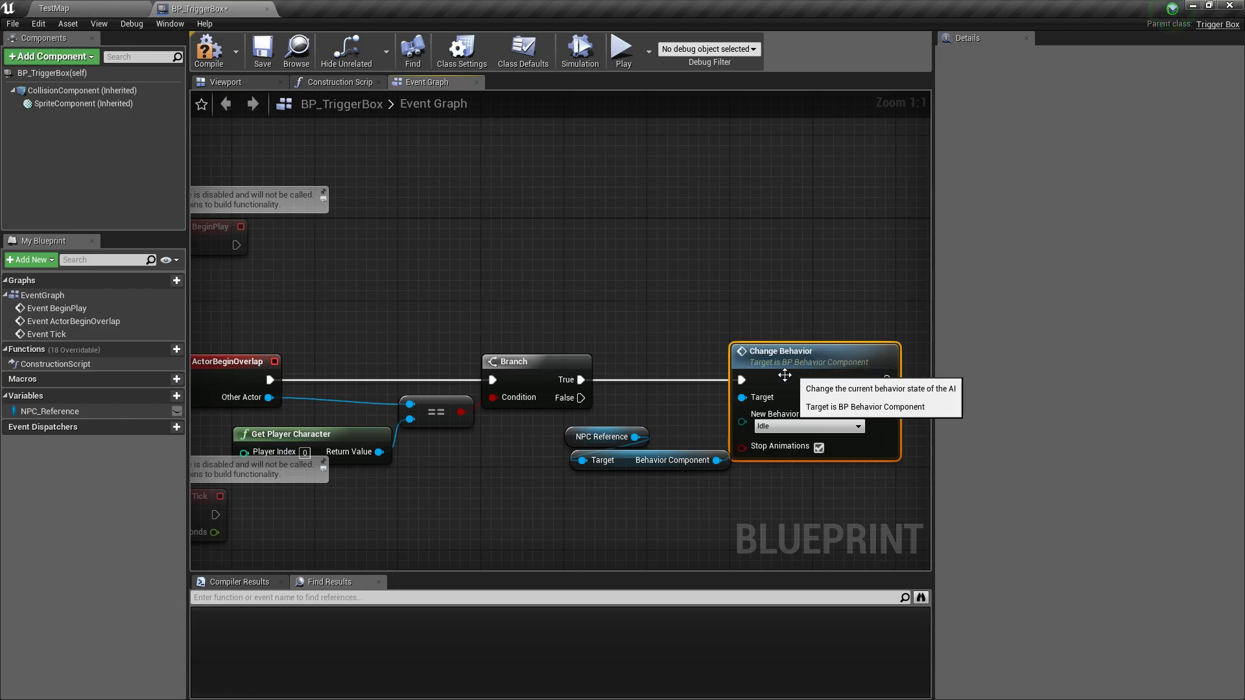
{"action": "mouse_move", "coordinate": [768, 482]}
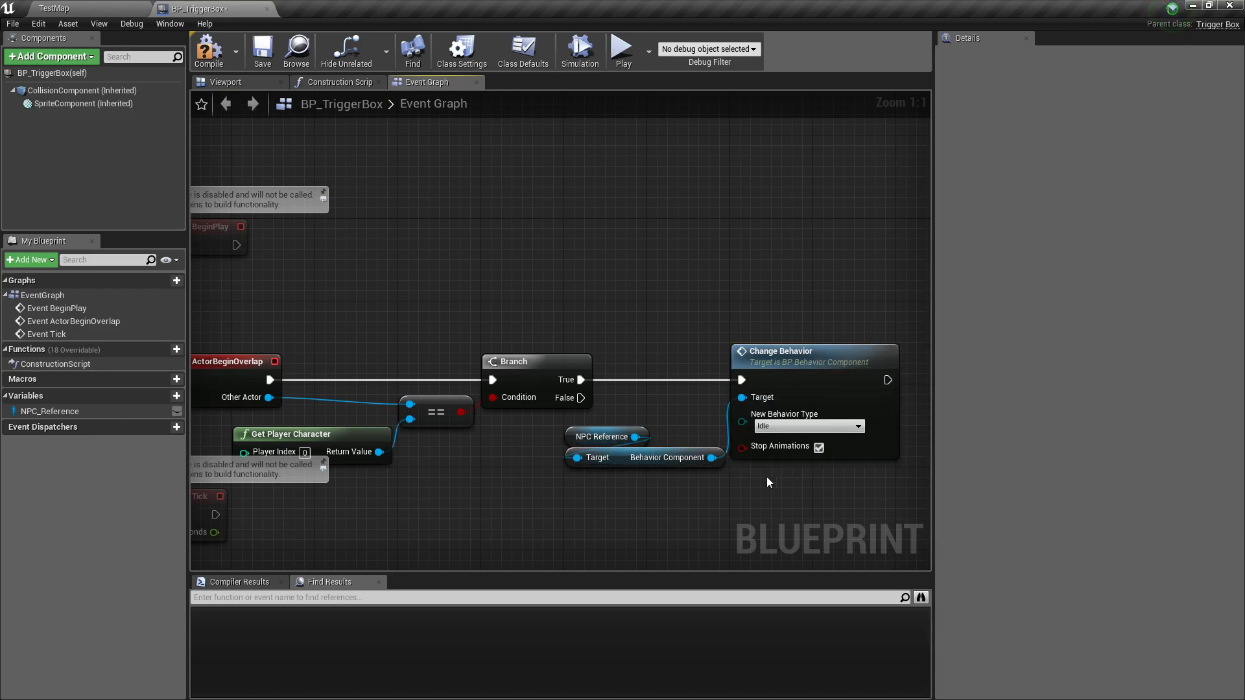
{"action": "left_click", "coordinate": [807, 427]}
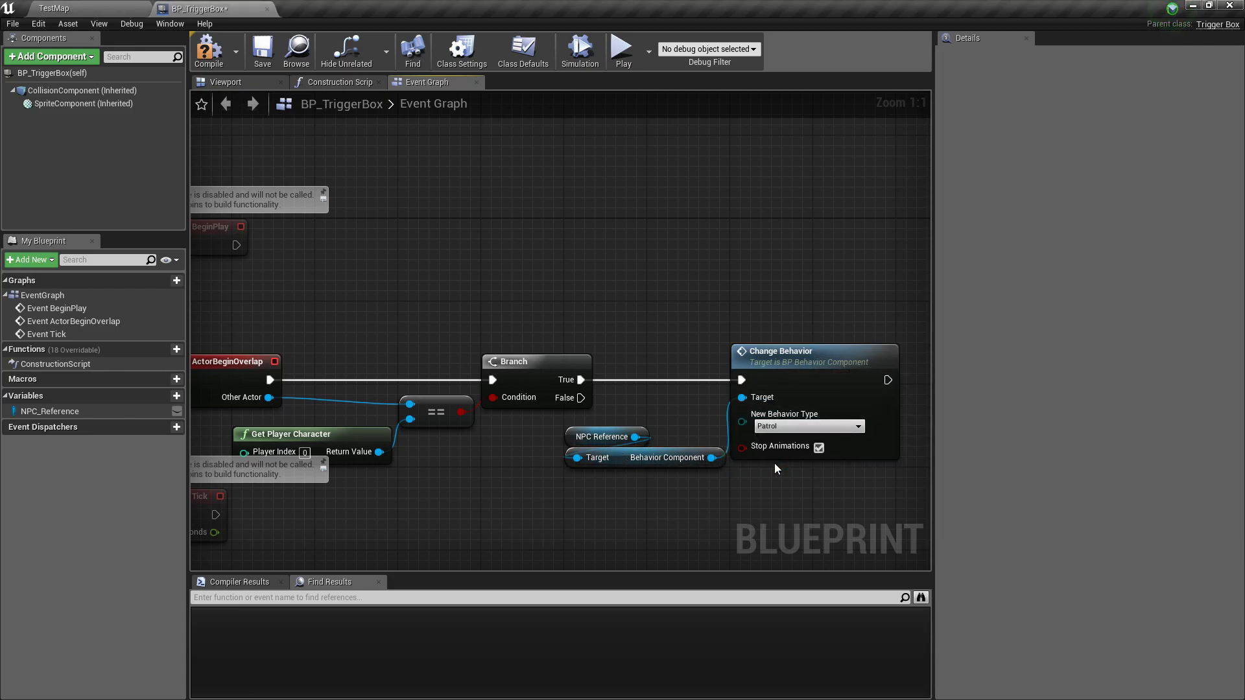
{"action": "mouse_move", "coordinate": [653, 308]}
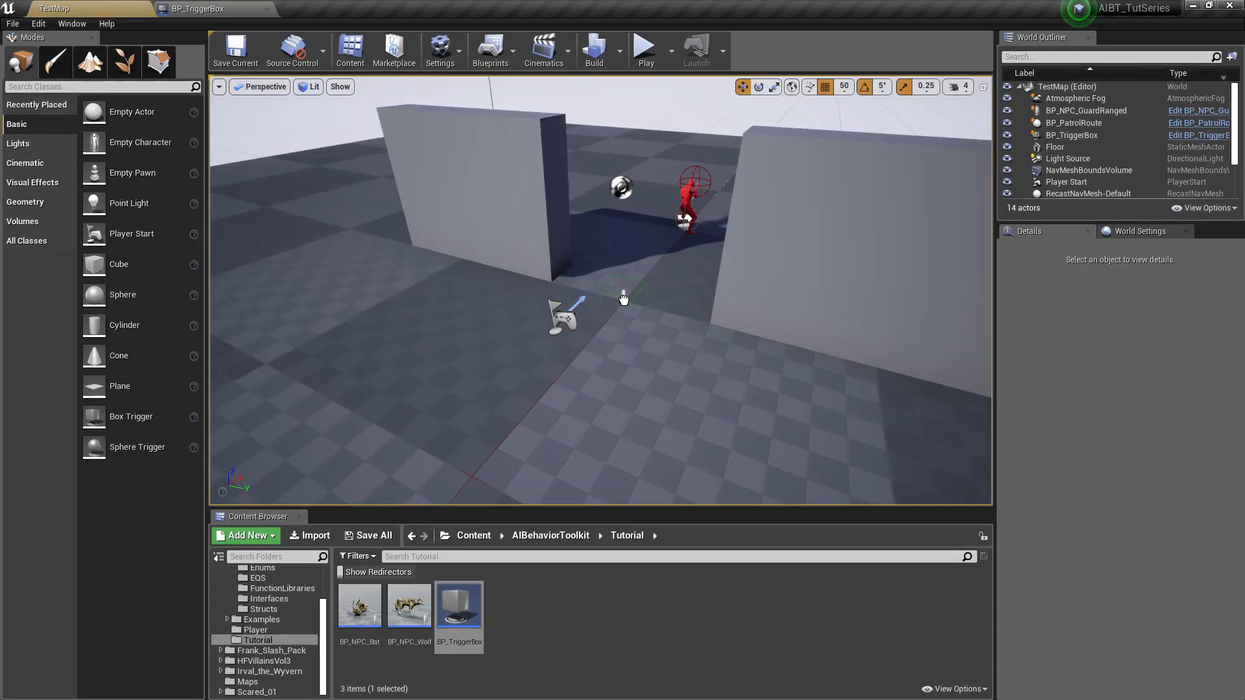
Point the trigger box's NPC Reference at BP_NPC_GuardRanged and run a brief play test
{"action": "left_click", "coordinate": [1075, 135]}
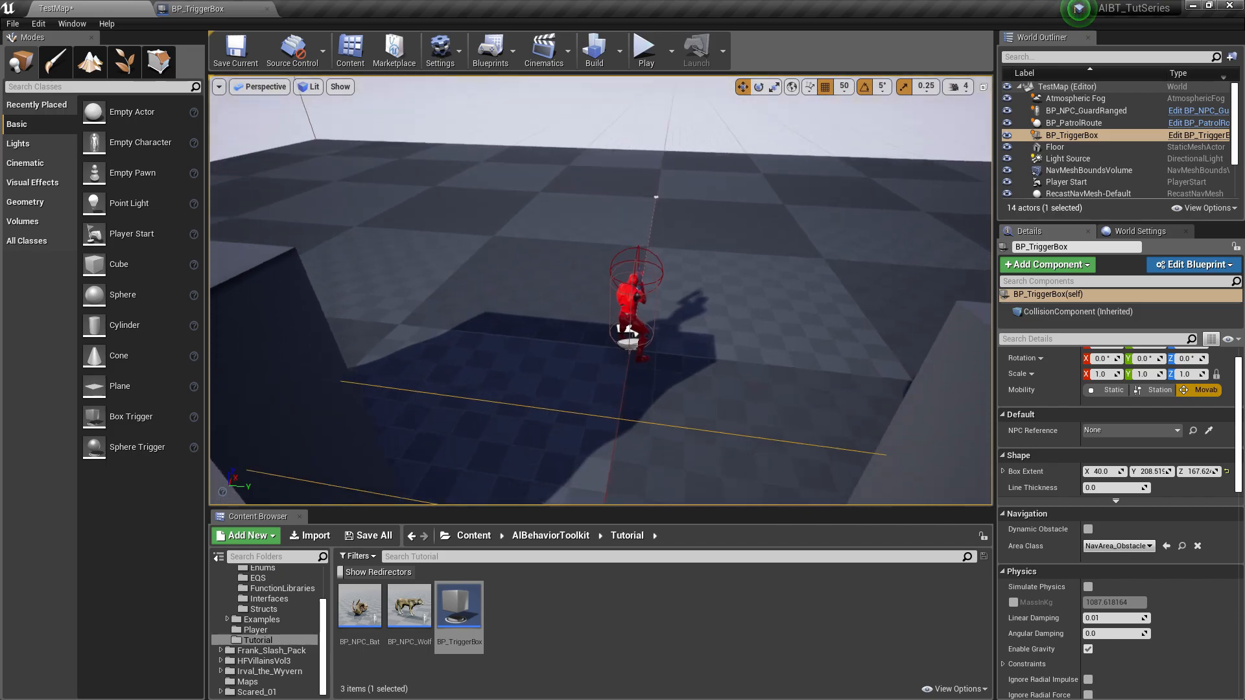
{"action": "left_click", "coordinate": [1128, 430]}
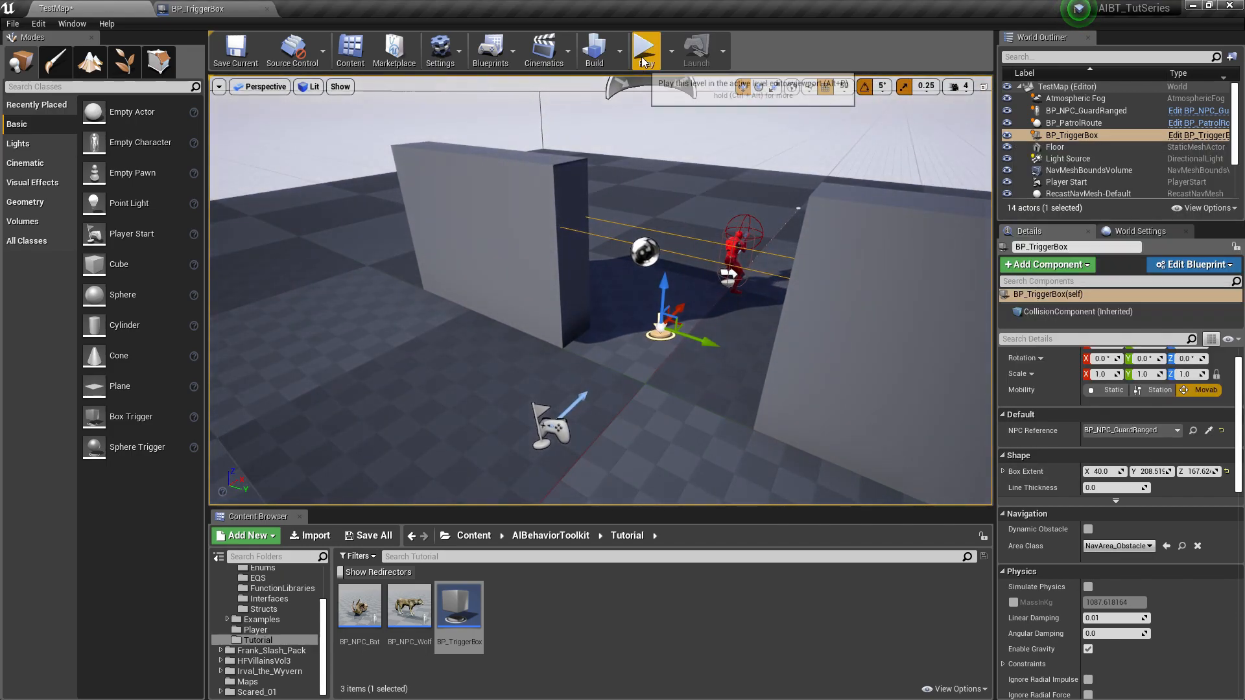
{"action": "left_click", "coordinate": [646, 49]}
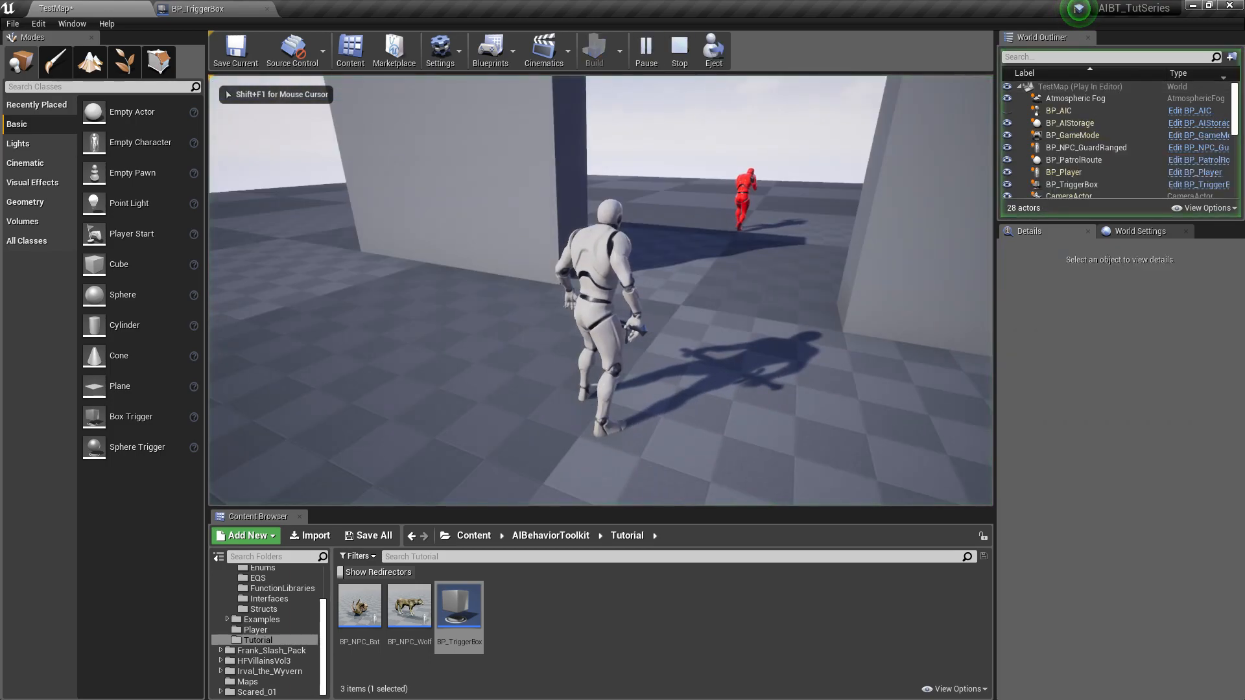
{"action": "left_click", "coordinate": [678, 48]}
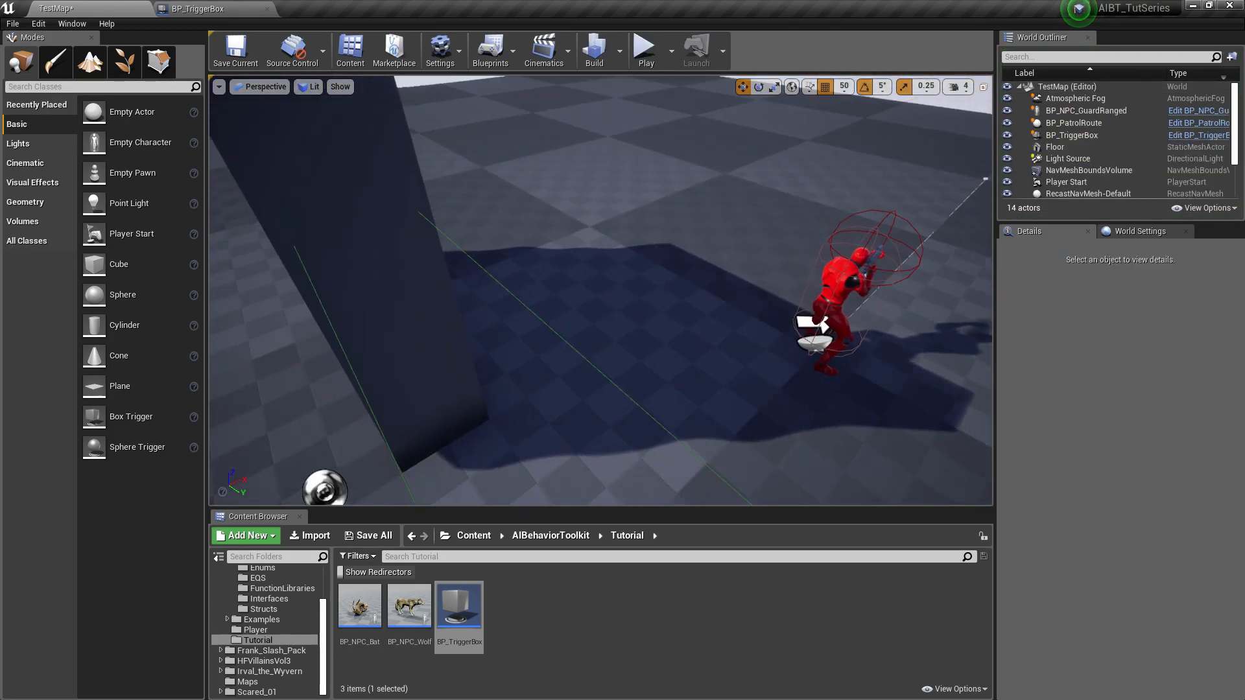
{"action": "left_click", "coordinate": [1088, 110]}
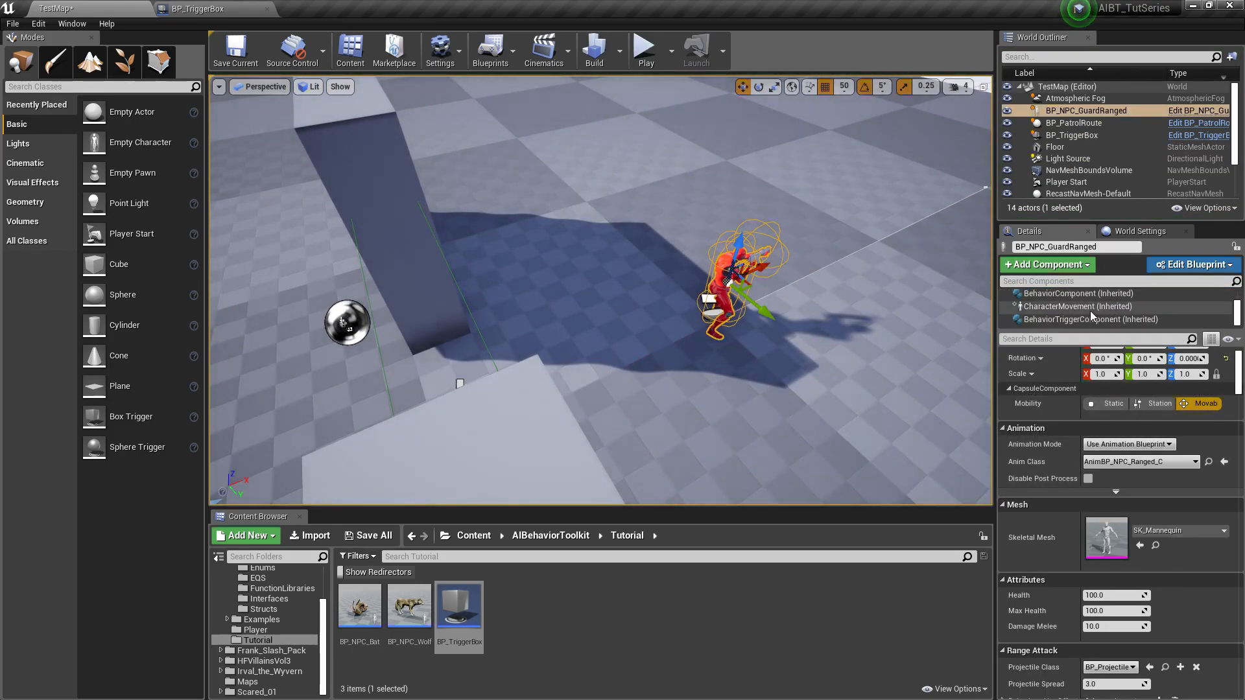
{"action": "left_click", "coordinate": [1077, 293]}
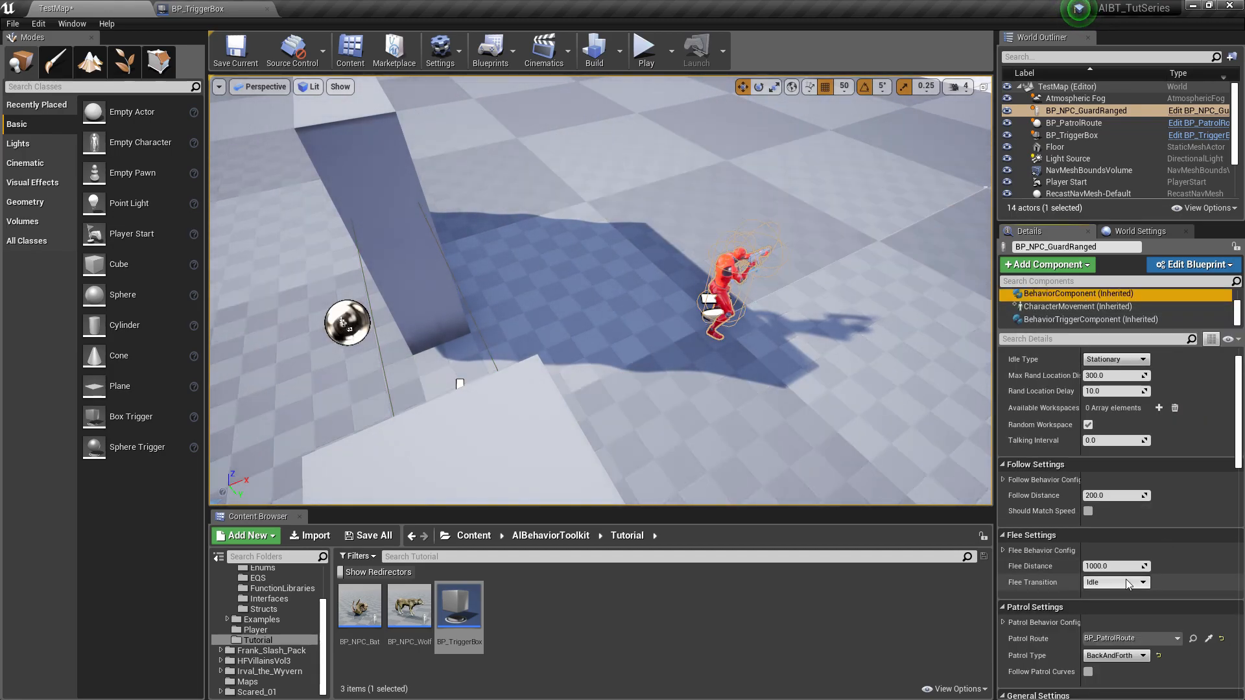
{"action": "scroll", "scroll_direction": "down", "scroll_amount": 3}
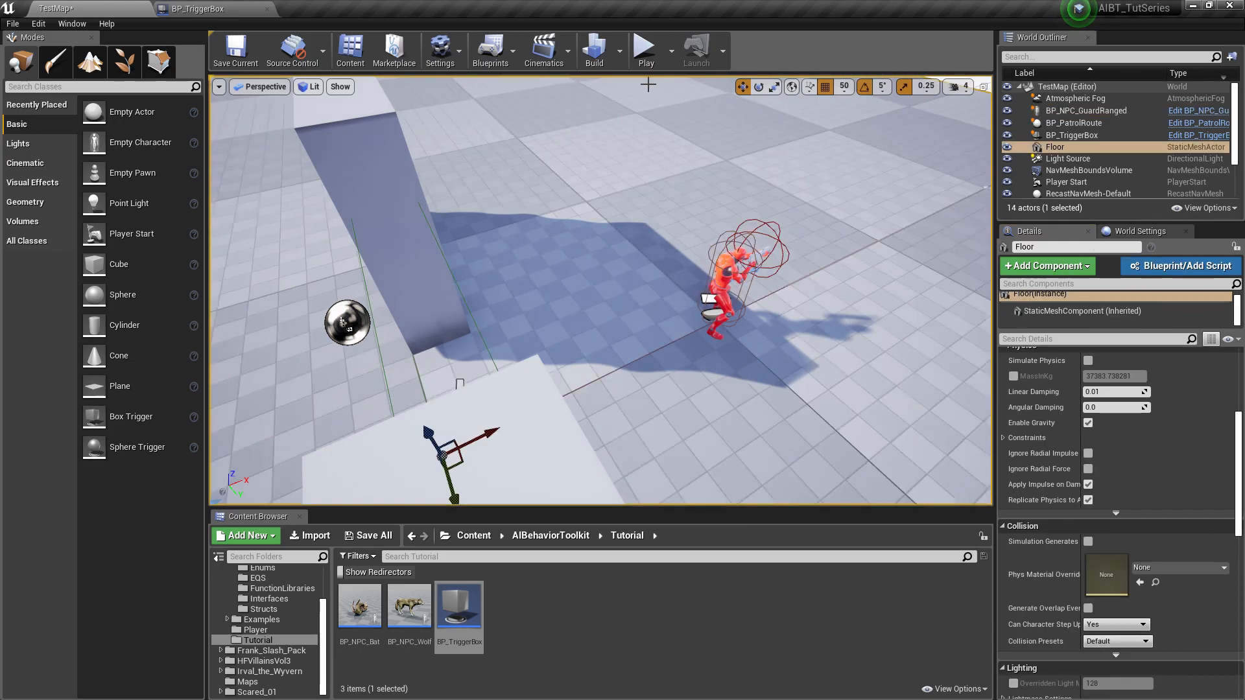
Play-test the level, then browse New Behavior Type options, leaving it on Patrol
{"action": "left_click", "coordinate": [644, 45]}
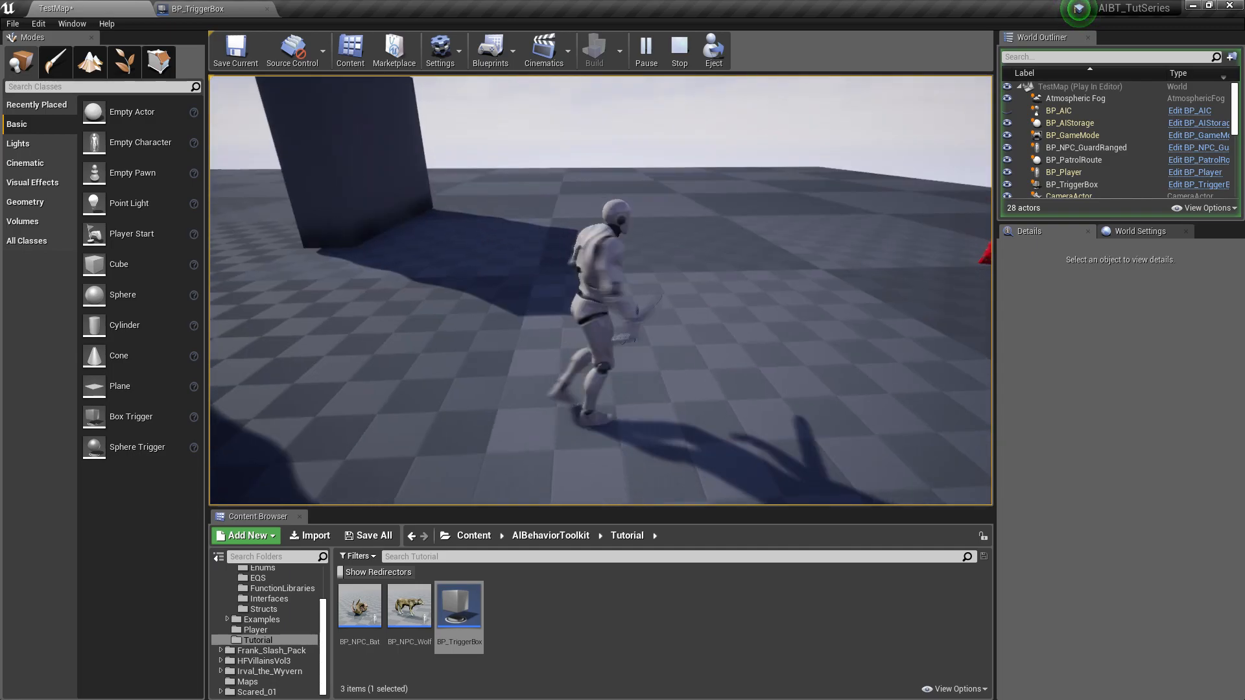
{"action": "left_click", "coordinate": [678, 50]}
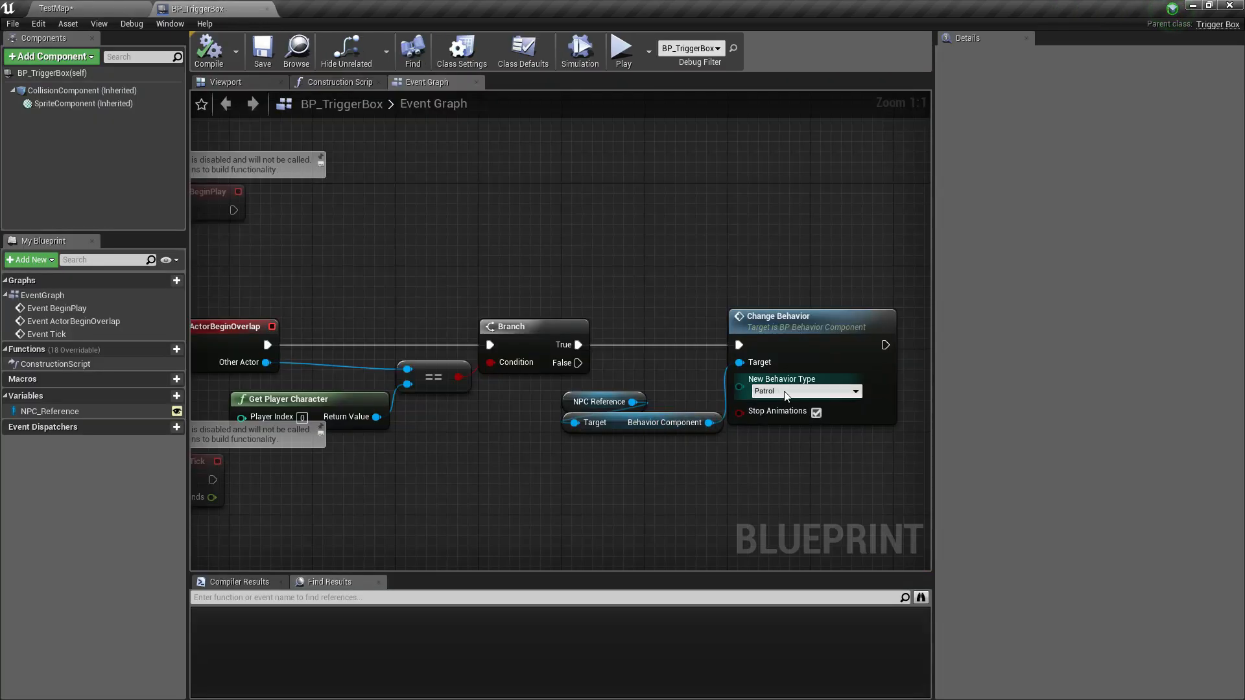
{"action": "left_click", "coordinate": [804, 390]}
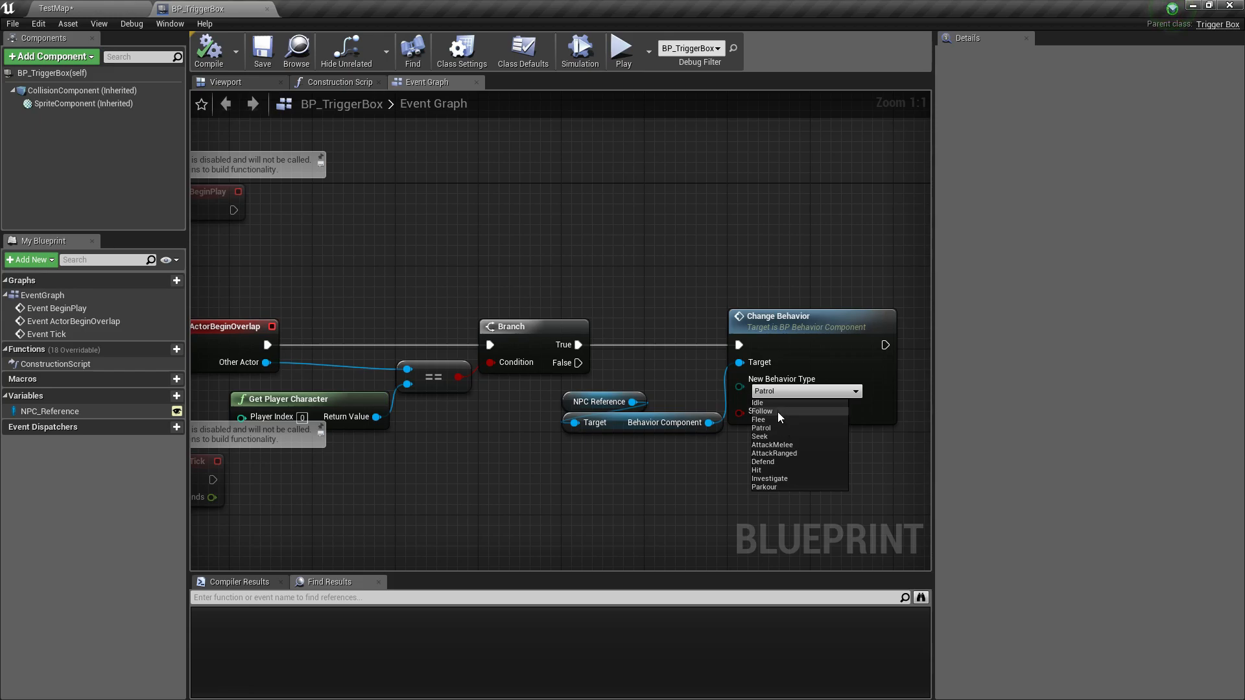
{"action": "left_click", "coordinate": [774, 453]}
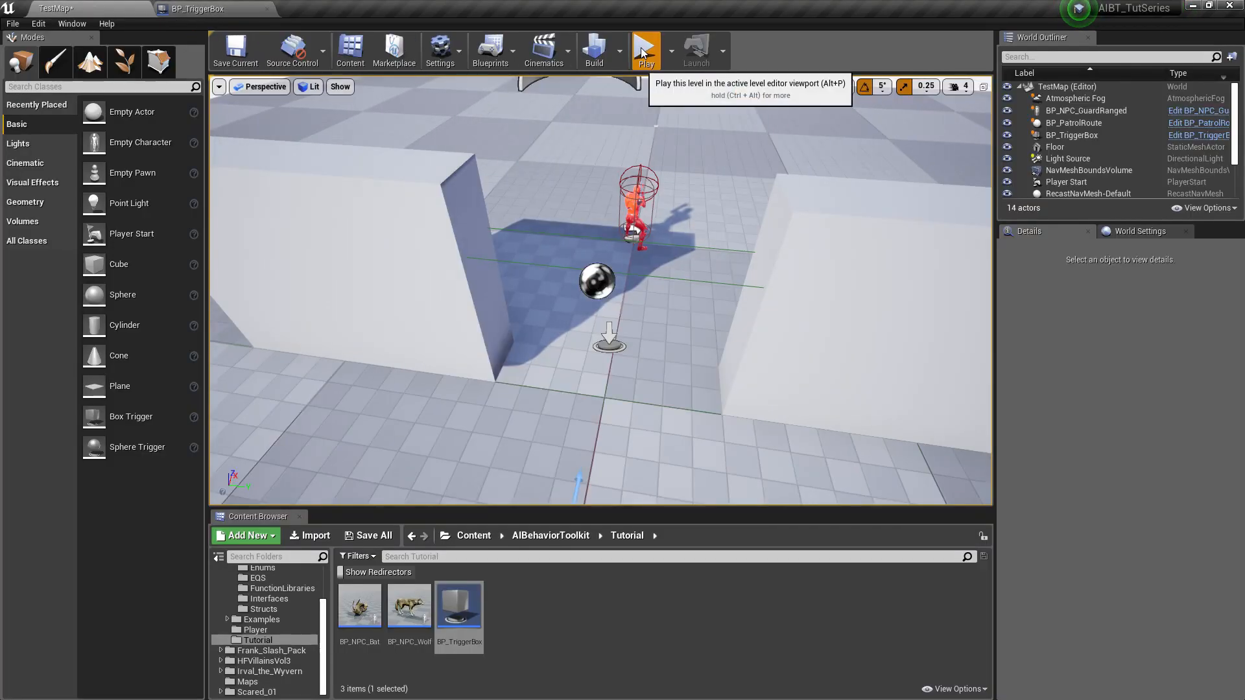
Play and stop the level, then start another session beside the red guard
{"action": "left_click", "coordinate": [645, 50]}
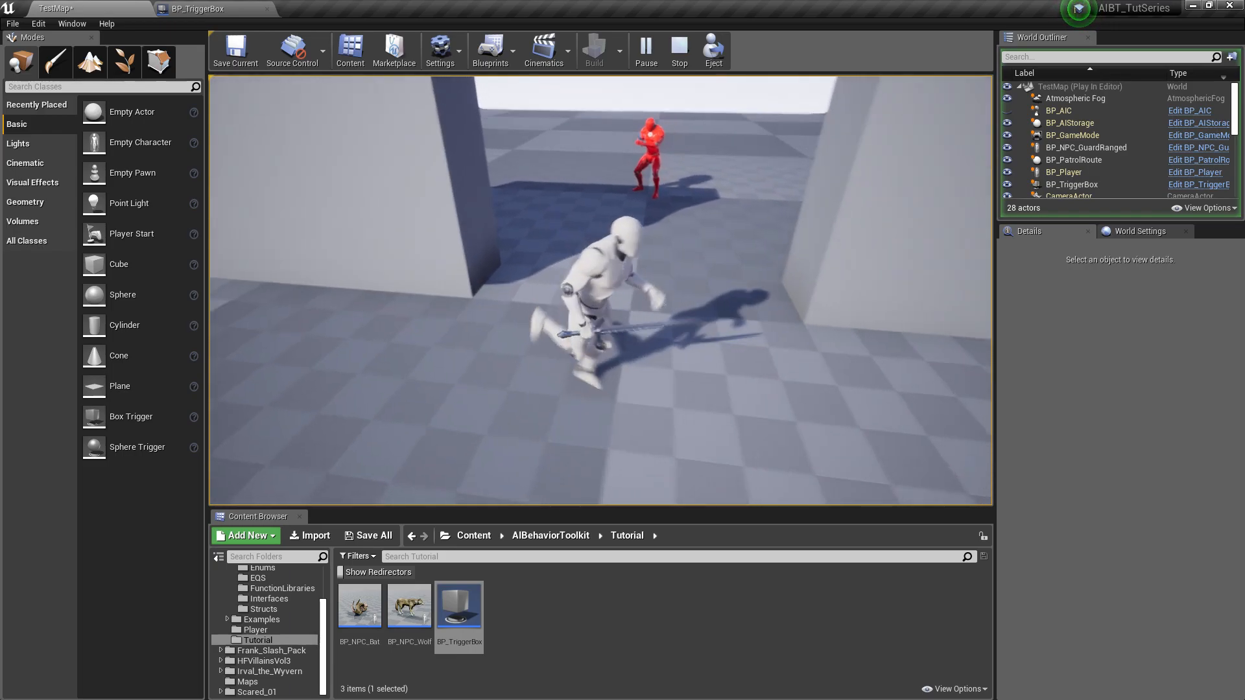
{"action": "left_click", "coordinate": [678, 49]}
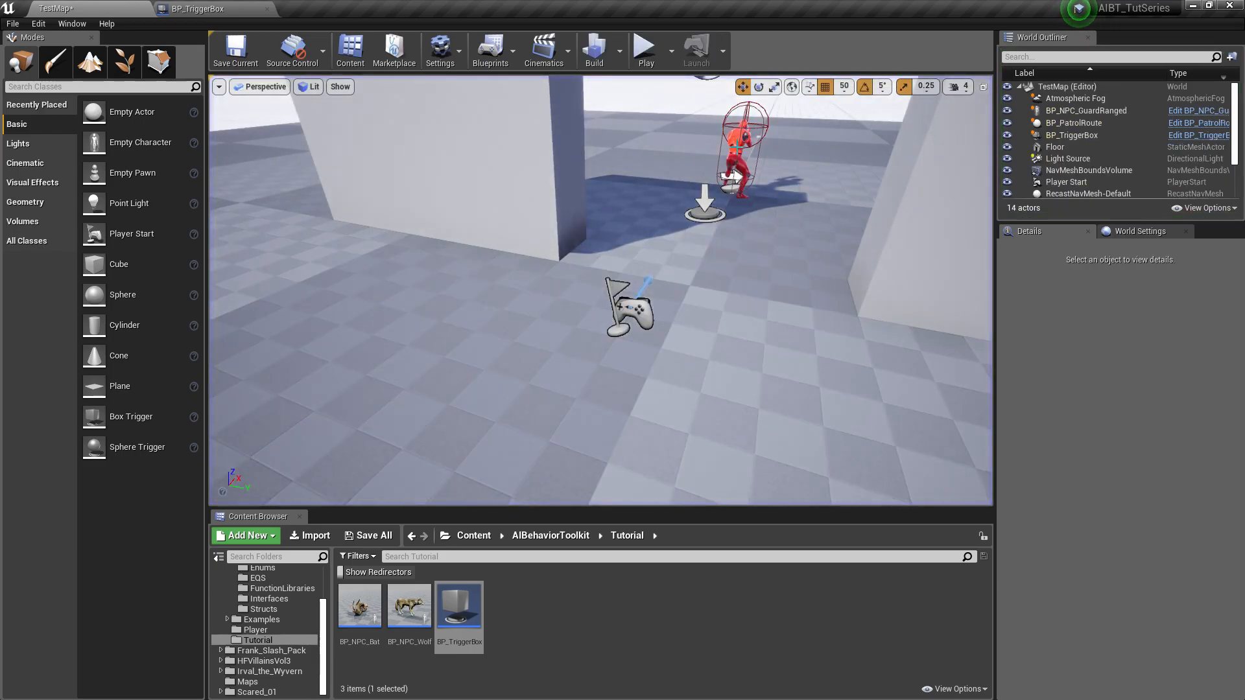
{"action": "mouse_move", "coordinate": [646, 49]}
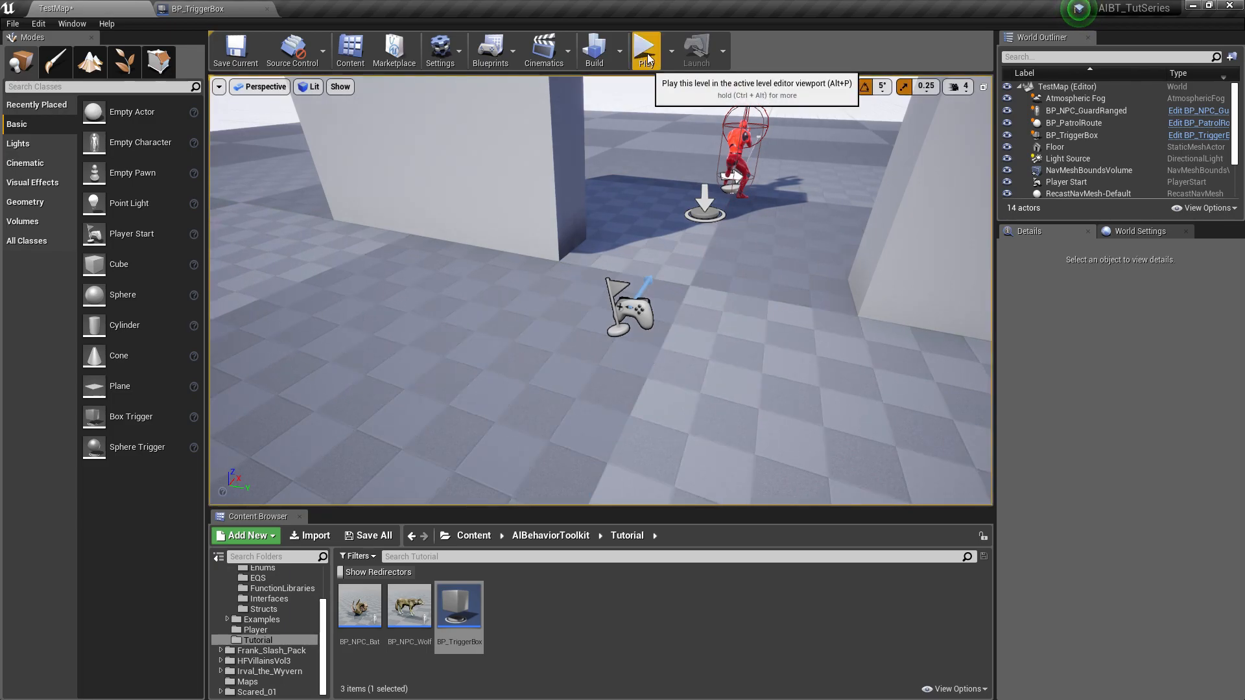
{"action": "left_click", "coordinate": [646, 49]}
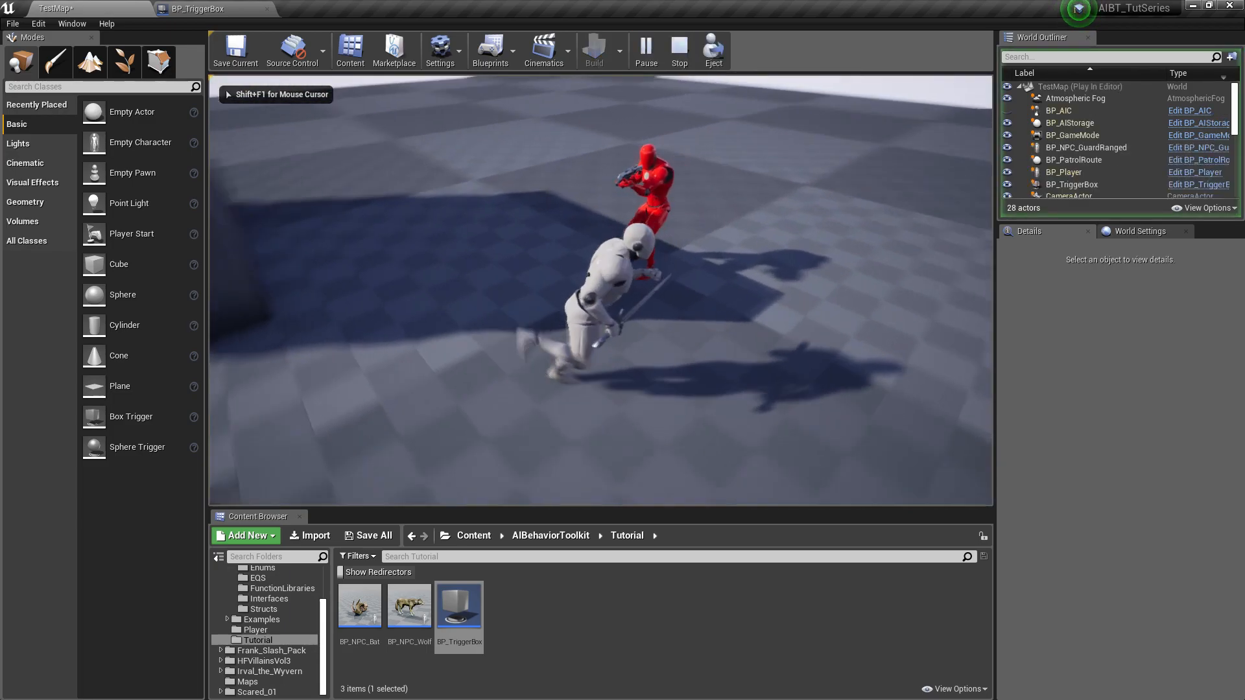